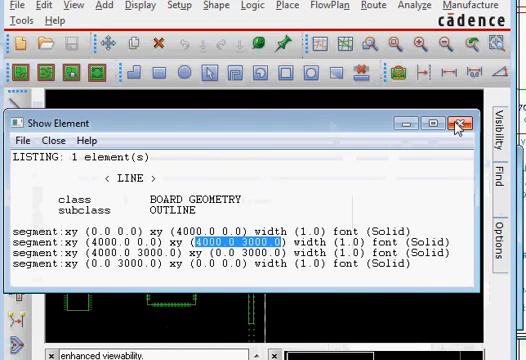
Close the Show Element listing of the old 4000×3000 board outline.
click(461, 122)
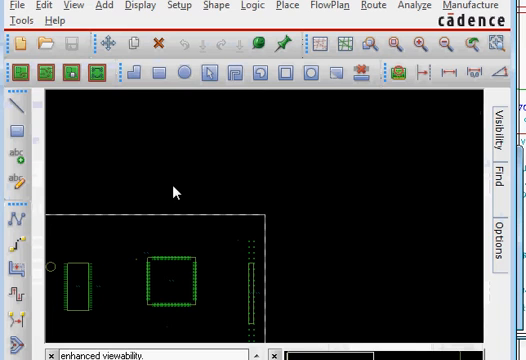
mouse_move(181, 185)
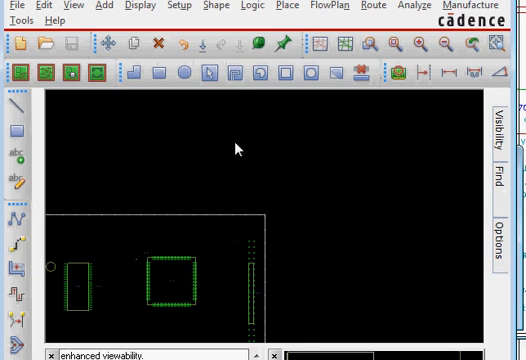
mouse_move(222, 222)
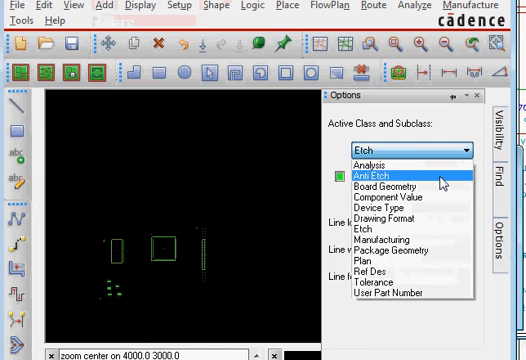
mouse_move(395, 219)
text(x 0 0)
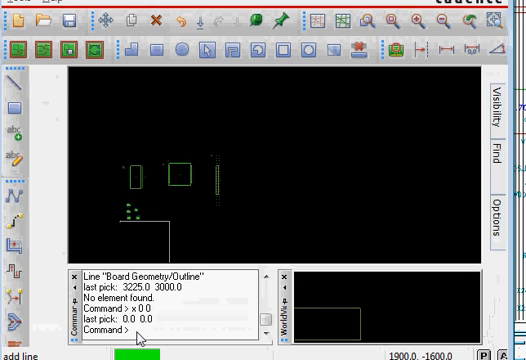
Enter the first outline vertex coordinates toward 3000,0 and begin the y offset.
text(3000)
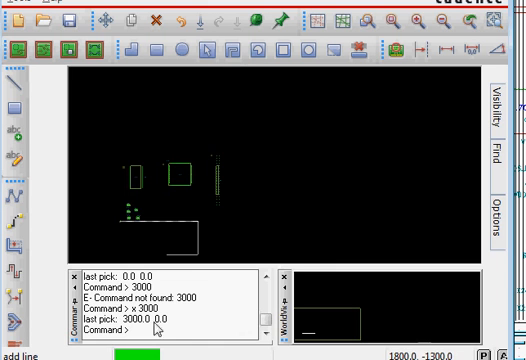
text(y 3)
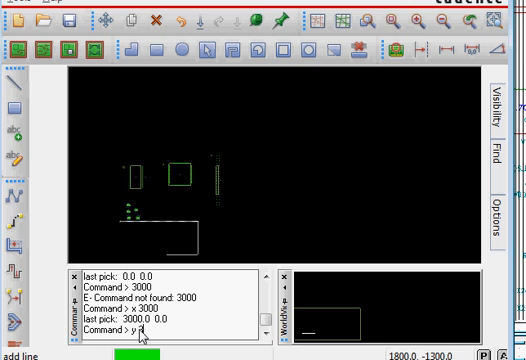